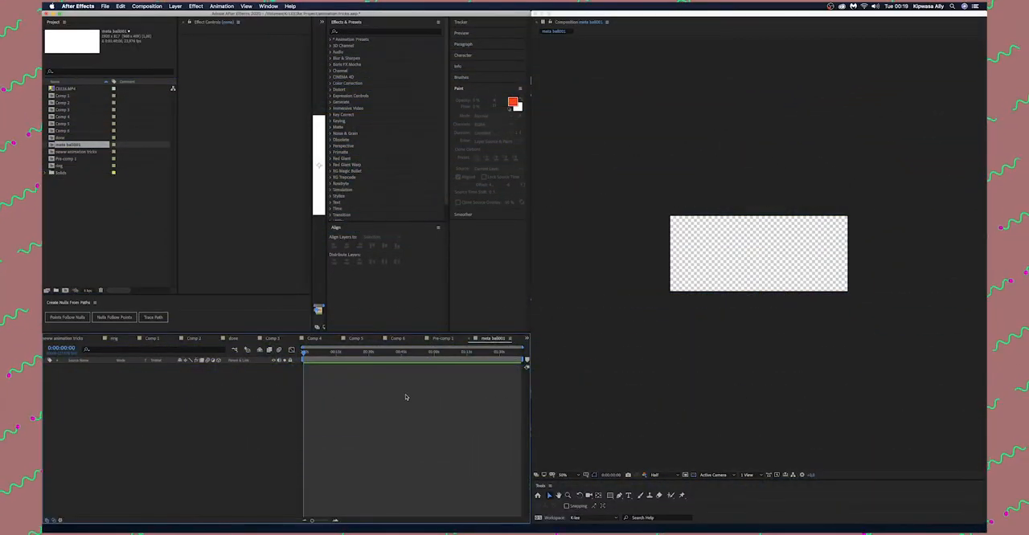
{"action": "mouse_move", "coordinate": [406, 399]}
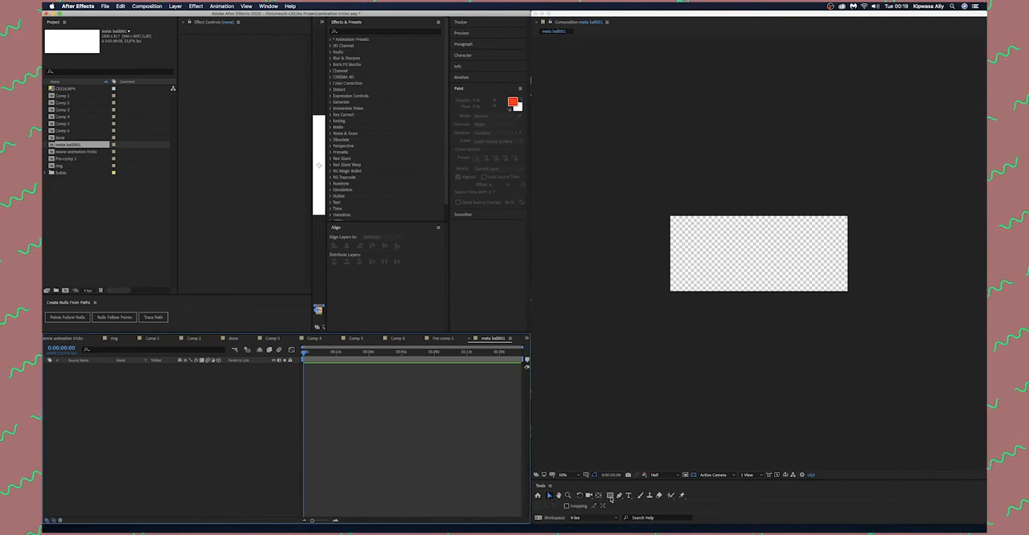
Step: Draw a green circle with the Ellipse Tool and view the composition at 100%
{"action": "left_click", "coordinate": [610, 496]}
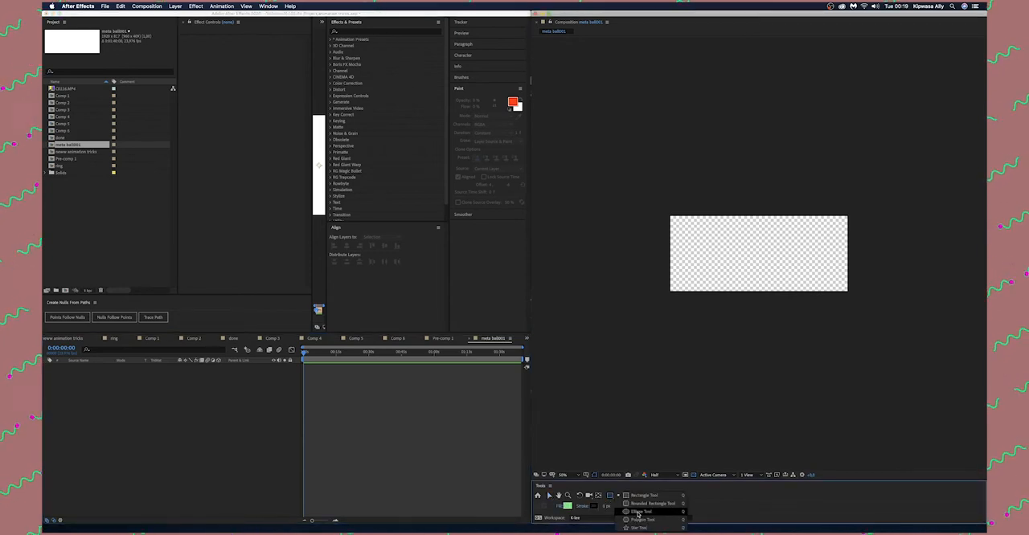
{"action": "left_click", "coordinate": [641, 512]}
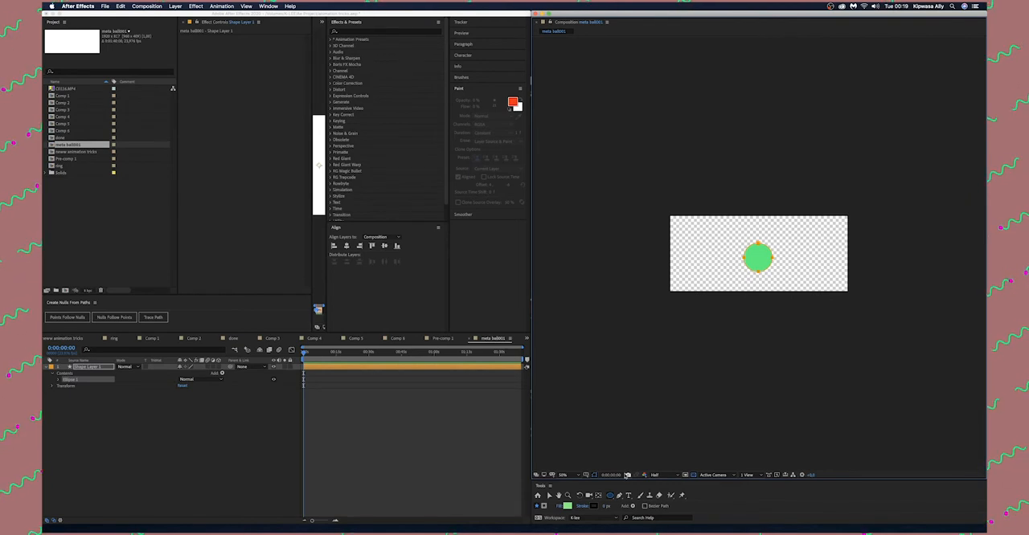
{"action": "left_click", "coordinate": [563, 475]}
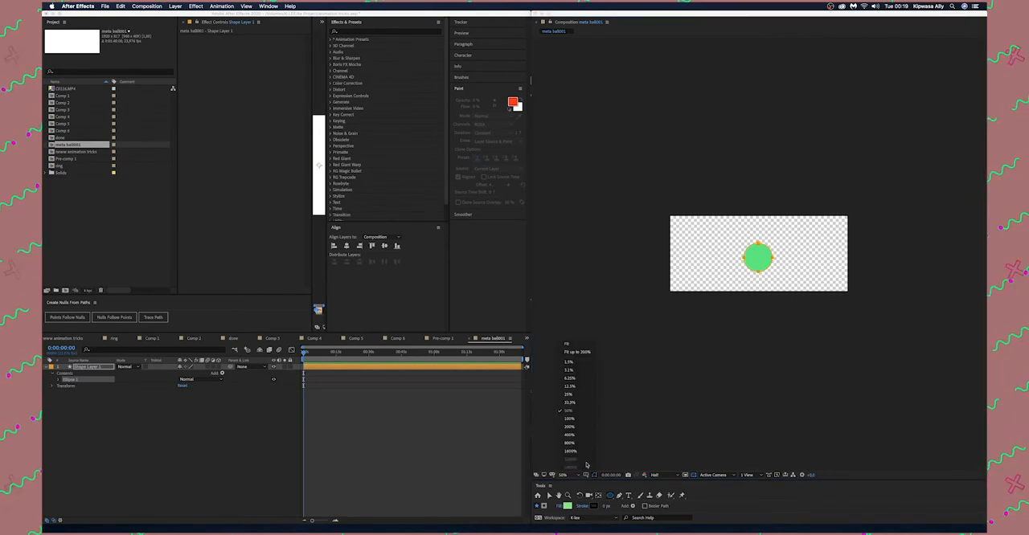
{"action": "left_click", "coordinate": [569, 418]}
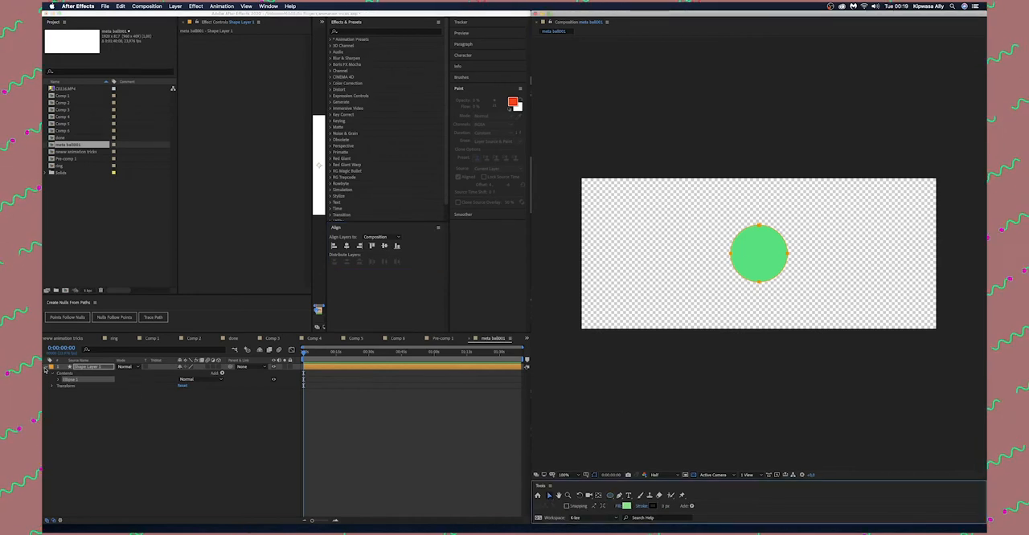
Step: Select the green circle shape layer
{"action": "left_click", "coordinate": [46, 368]}
{"action": "type", "text": "second"}
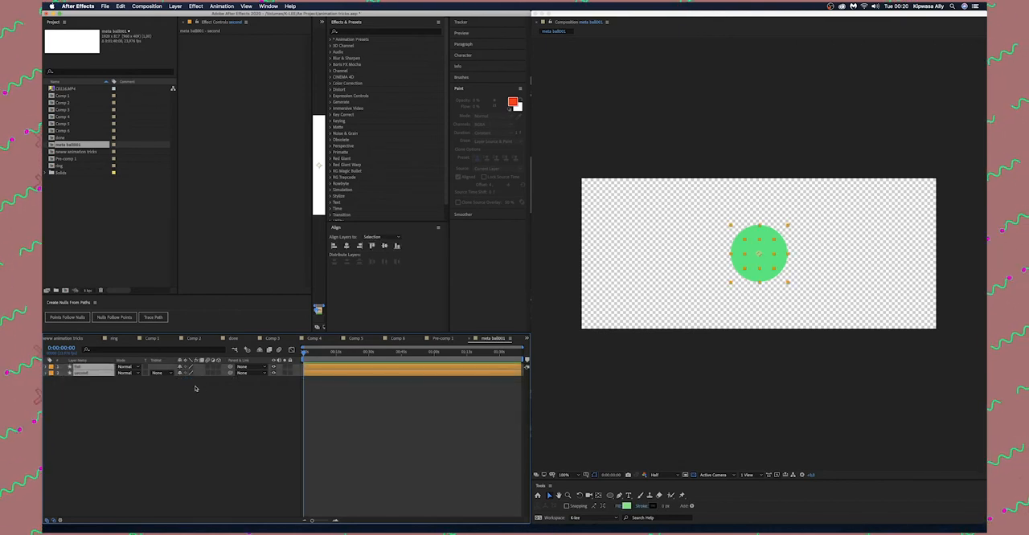
Step: Reveal the Position property of both circle layers
{"action": "left_click", "coordinate": [50, 367]}
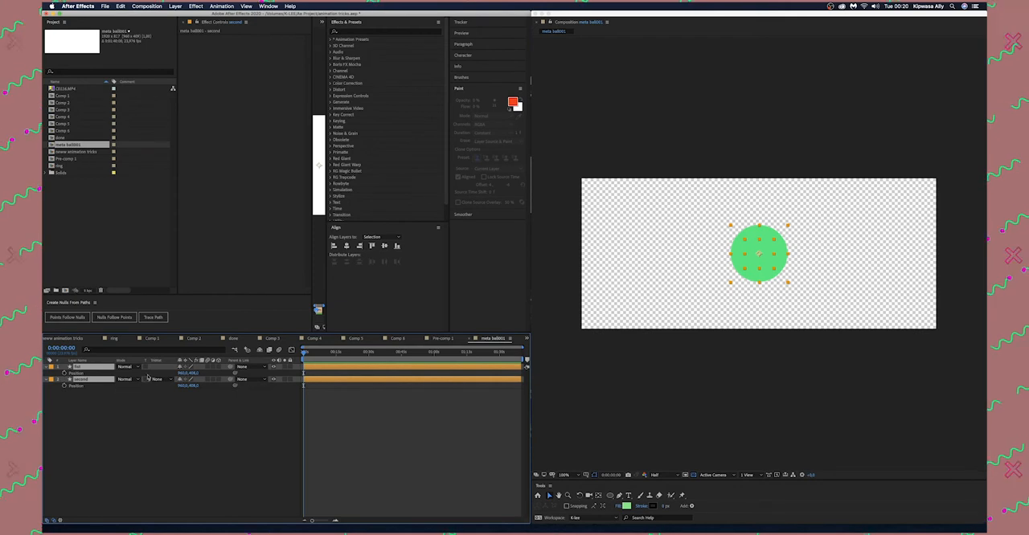
{"action": "mouse_move", "coordinate": [65, 376]}
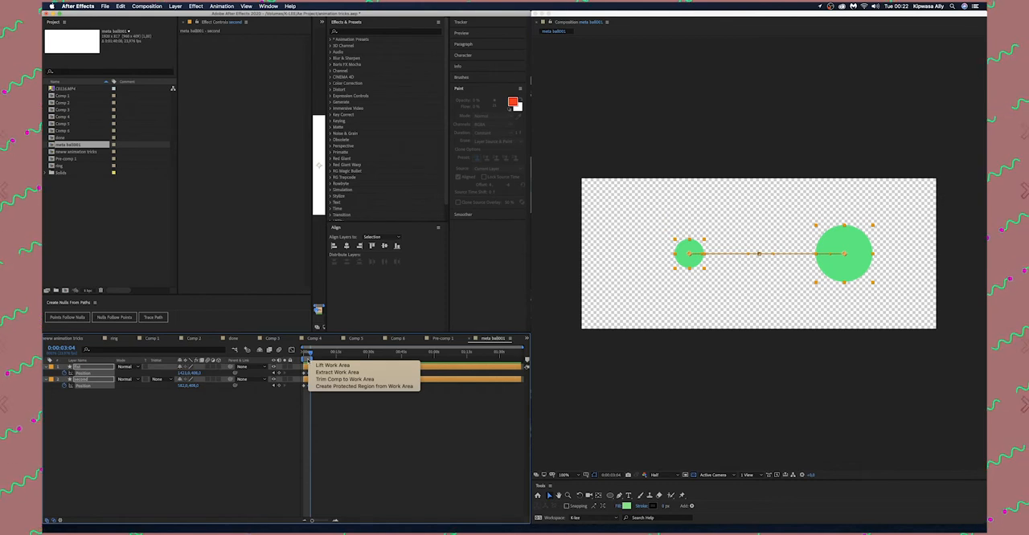
{"action": "mouse_move", "coordinate": [344, 378]}
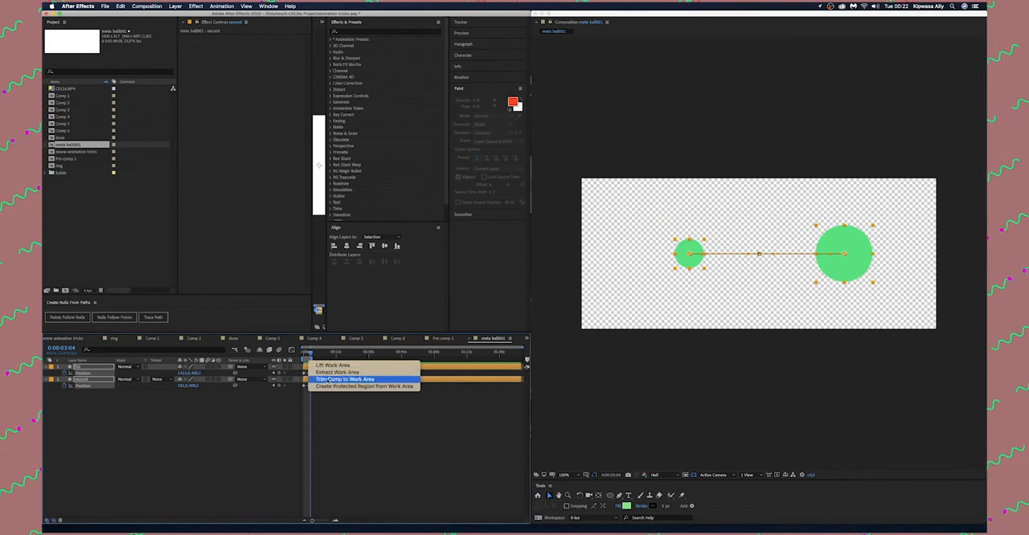
Step: Trim the composition to the work area
{"action": "left_click", "coordinate": [344, 379]}
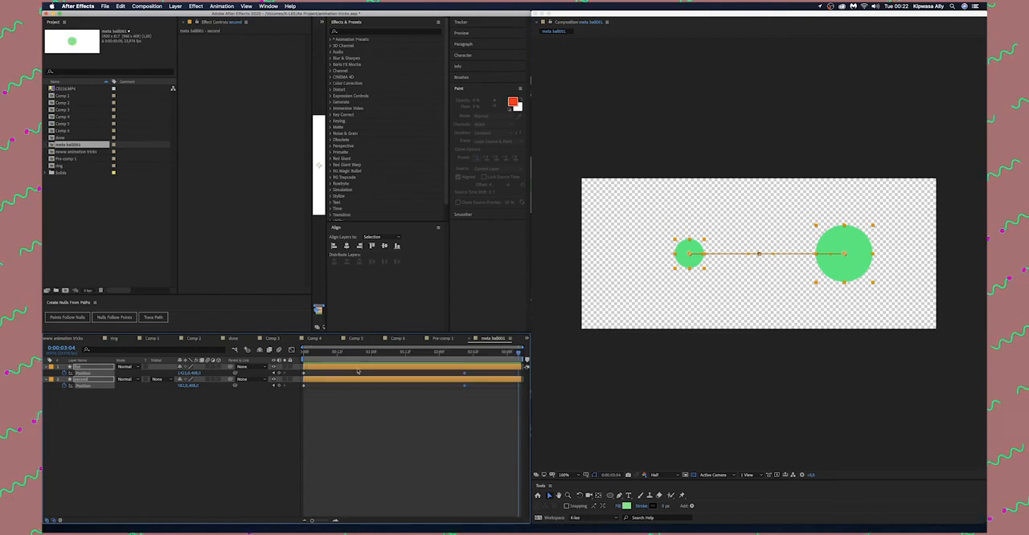
{"action": "left_click", "coordinate": [304, 353]}
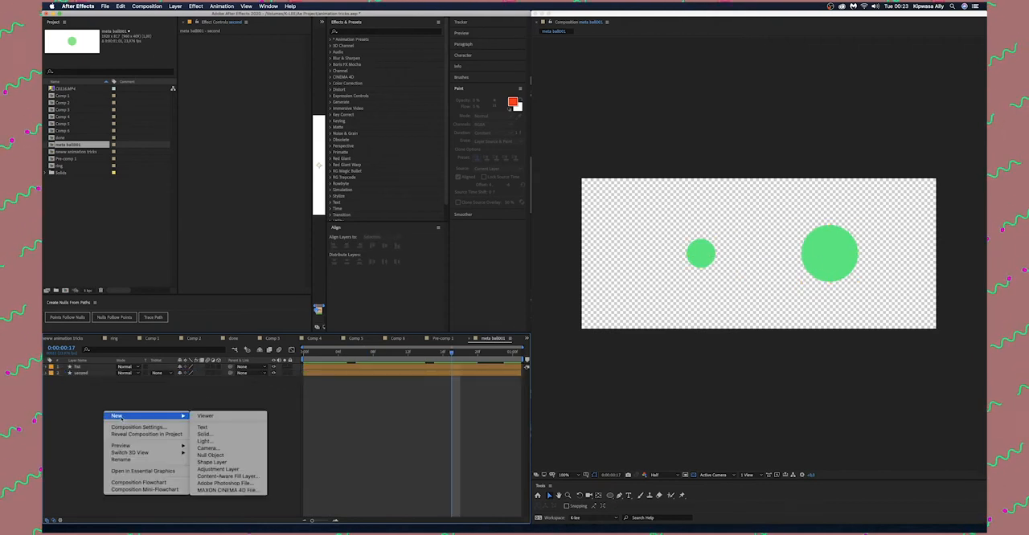
{"action": "mouse_move", "coordinate": [218, 469]}
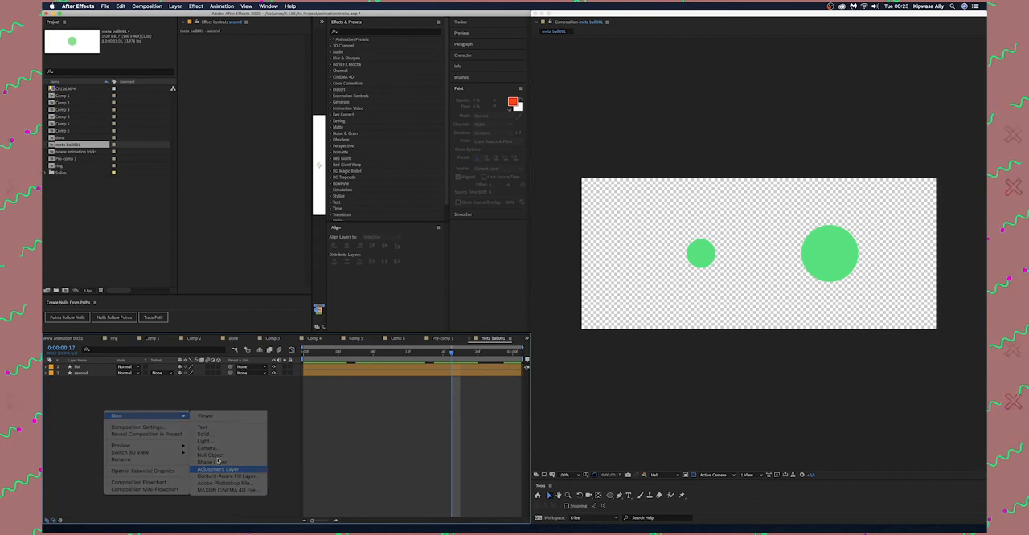
Step: Add an adjustment layer named 'rough' and search effects for Roughen Edges
{"action": "left_click", "coordinate": [217, 470]}
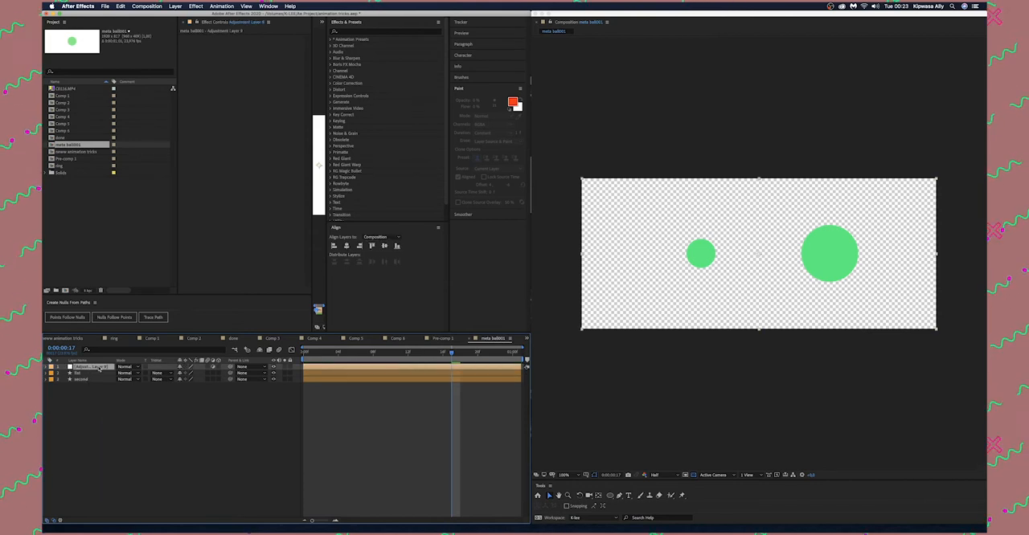
{"action": "left_click", "coordinate": [320, 353]}
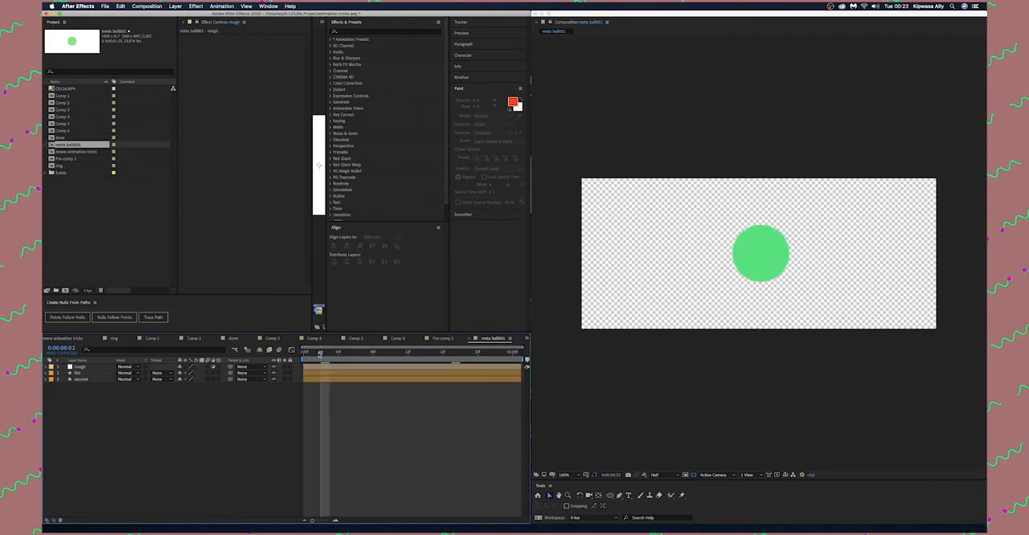
{"action": "left_click", "coordinate": [337, 353]}
{"action": "type", "text": "rough"}
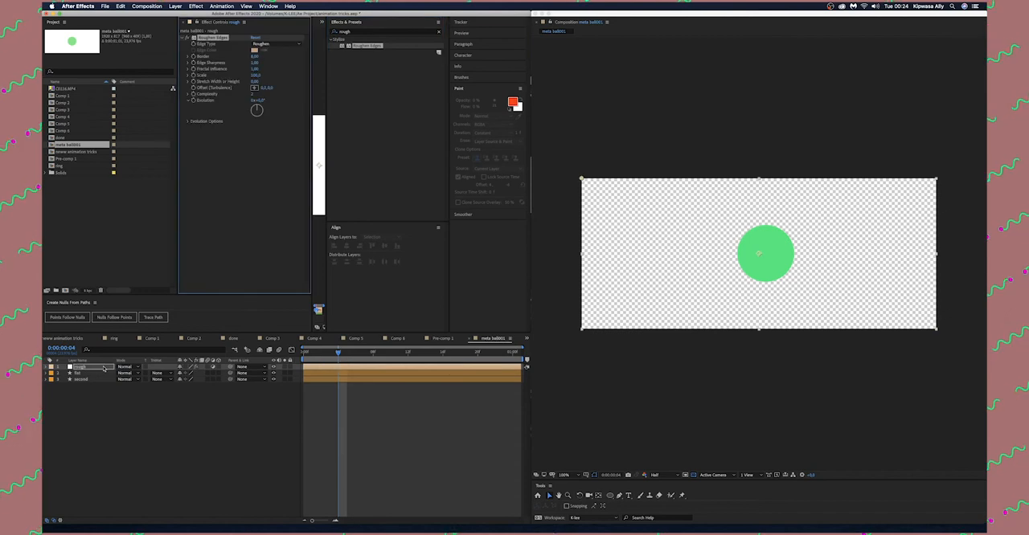
Step: Set Roughen Edges Border 100, Edge Sharpness 7.25, Fractal Influence 0, then scrub back
{"action": "left_click", "coordinate": [374, 238]}
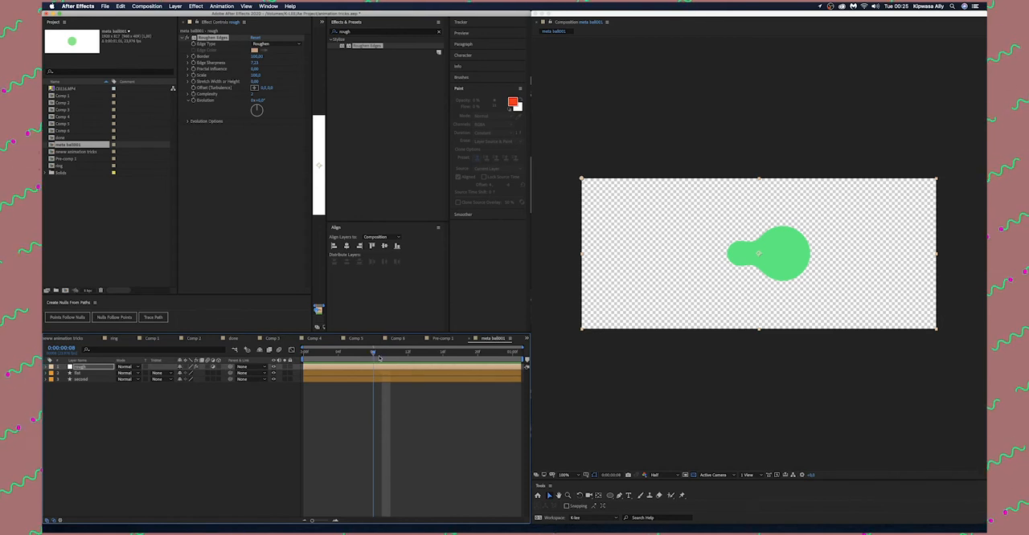
{"action": "left_click", "coordinate": [338, 352]}
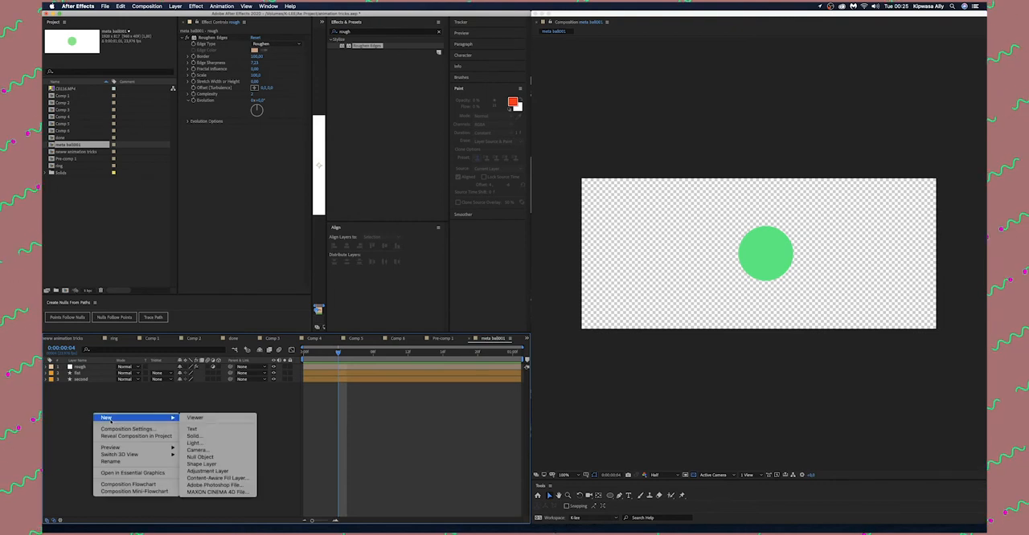
Step: Add another adjustment layer and rename it 'beam'
{"action": "left_click", "coordinate": [211, 464]}
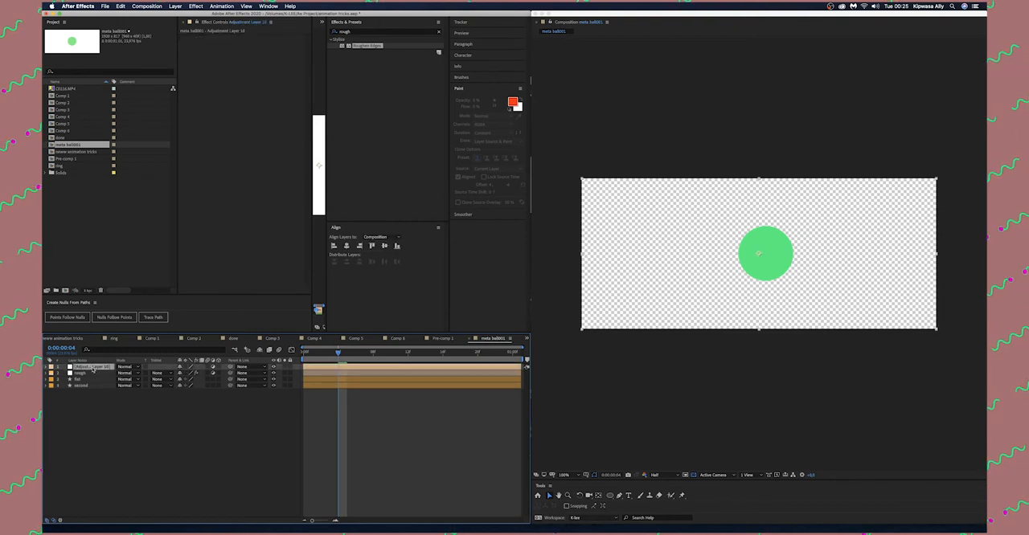
{"action": "double_click", "coordinate": [88, 367]}
{"action": "type", "text": "beam"}
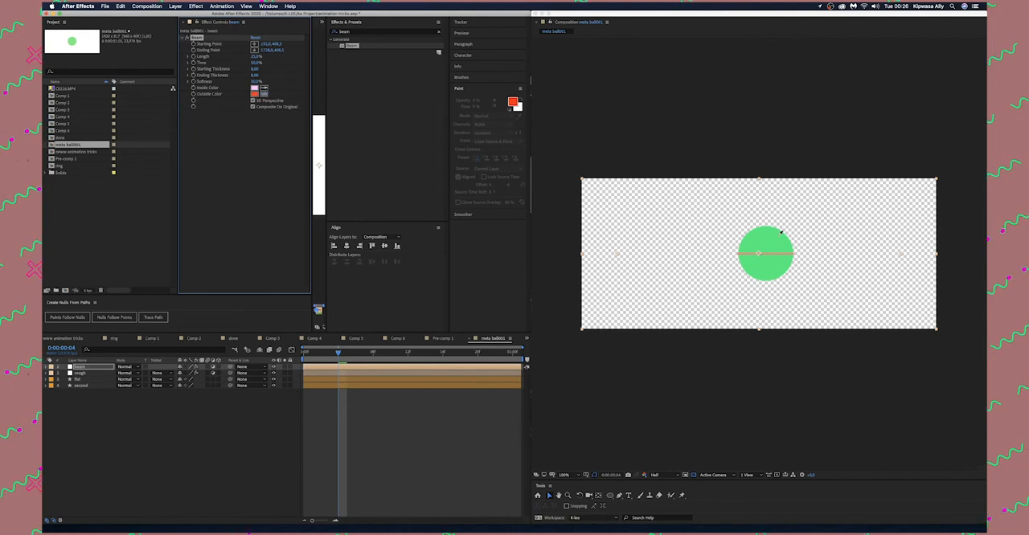
Step: Set the Beam Inside and Outside colours to green
{"action": "left_click", "coordinate": [255, 95]}
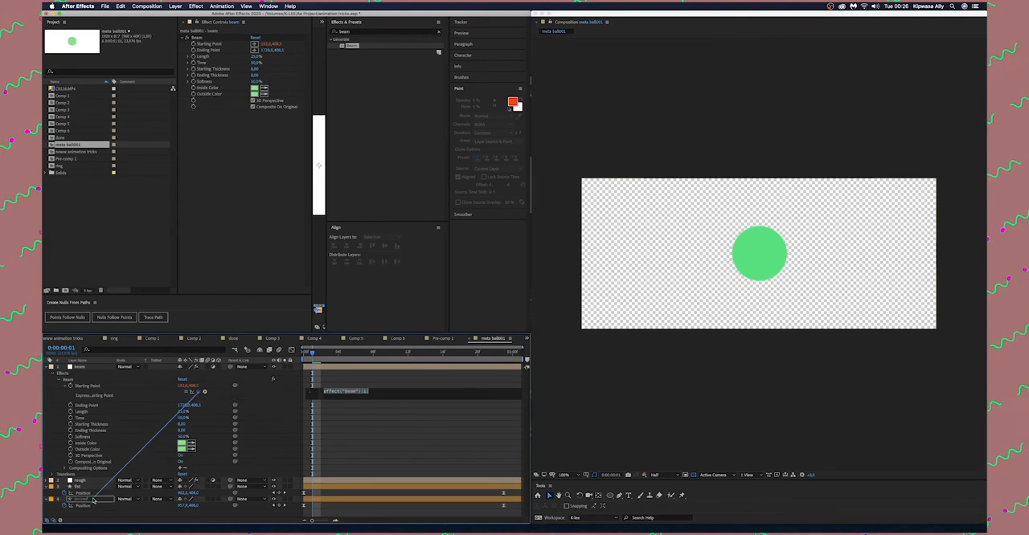
Step: Link Ending Point with the expression thisComp.layer("fist").transform.position
{"action": "double_click", "coordinate": [80, 500]}
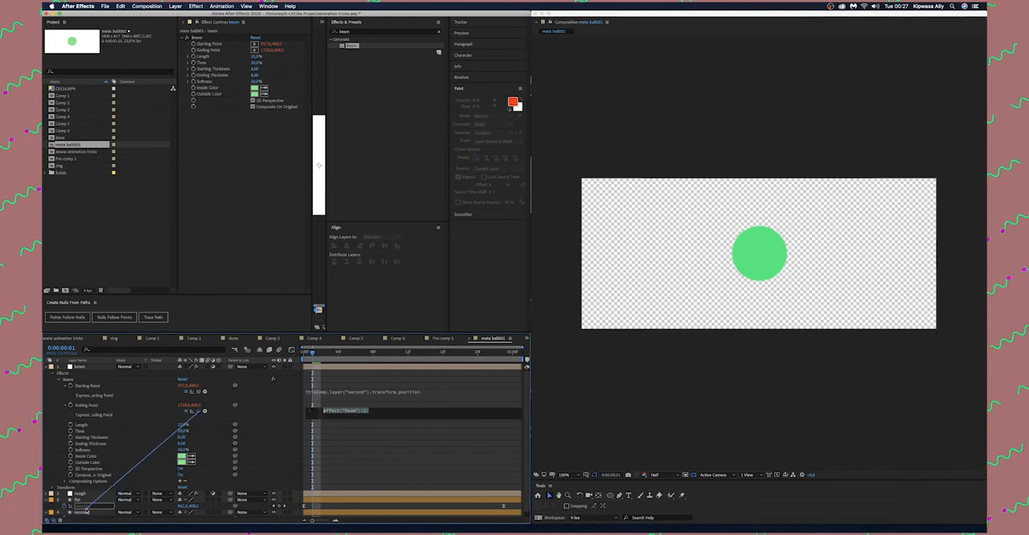
{"action": "type", "text": "thisComp.layer(\"fist\").transform.position"}
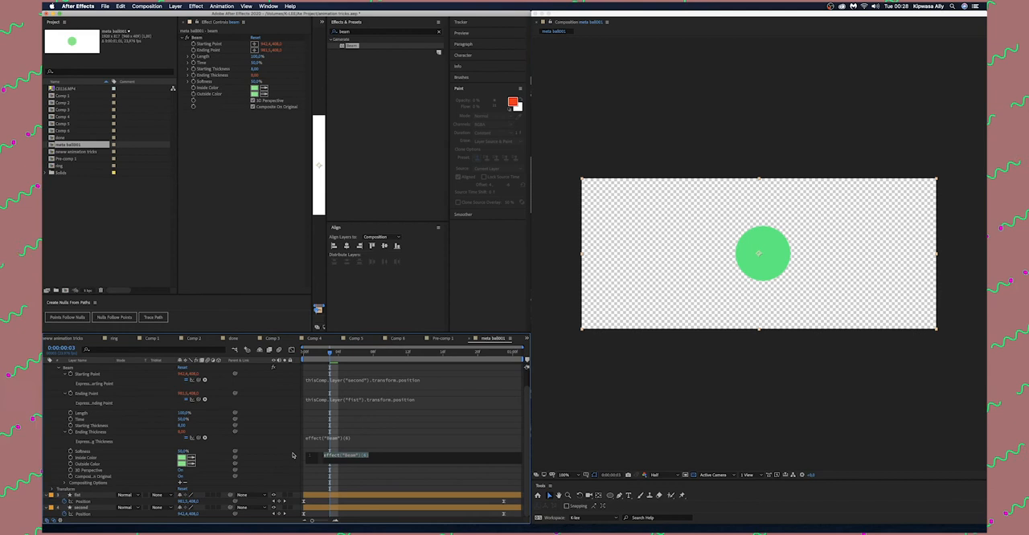
{"action": "mouse_move", "coordinate": [199, 438]}
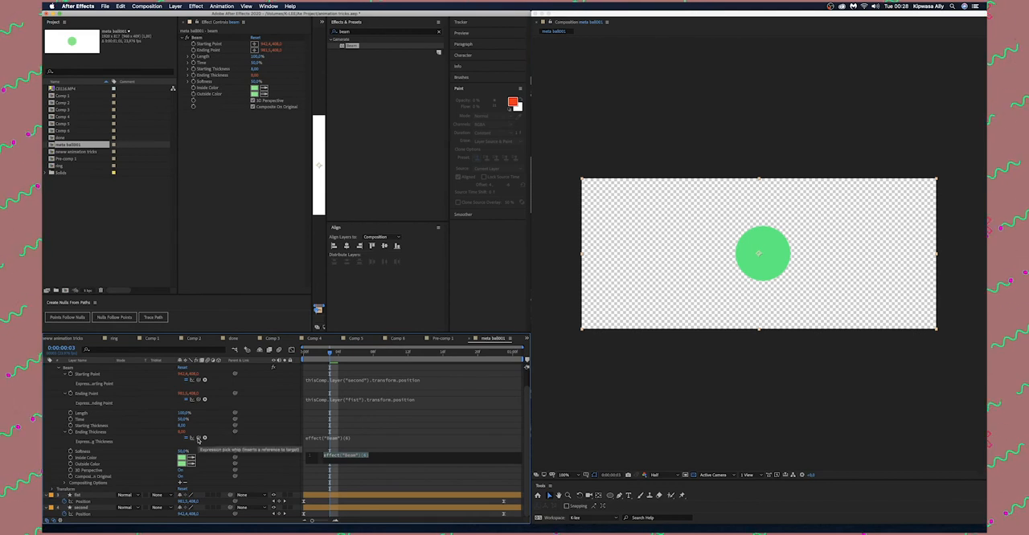